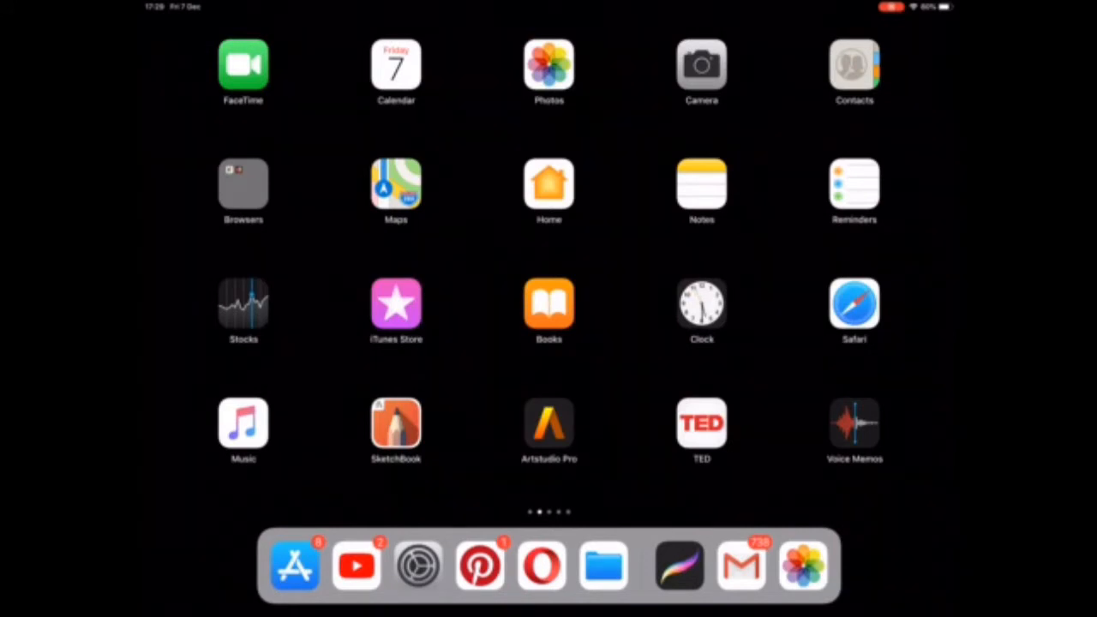
- Launch the App Store from the dock onto its Updates page
{"action": "left_click", "coordinate": [295, 566]}
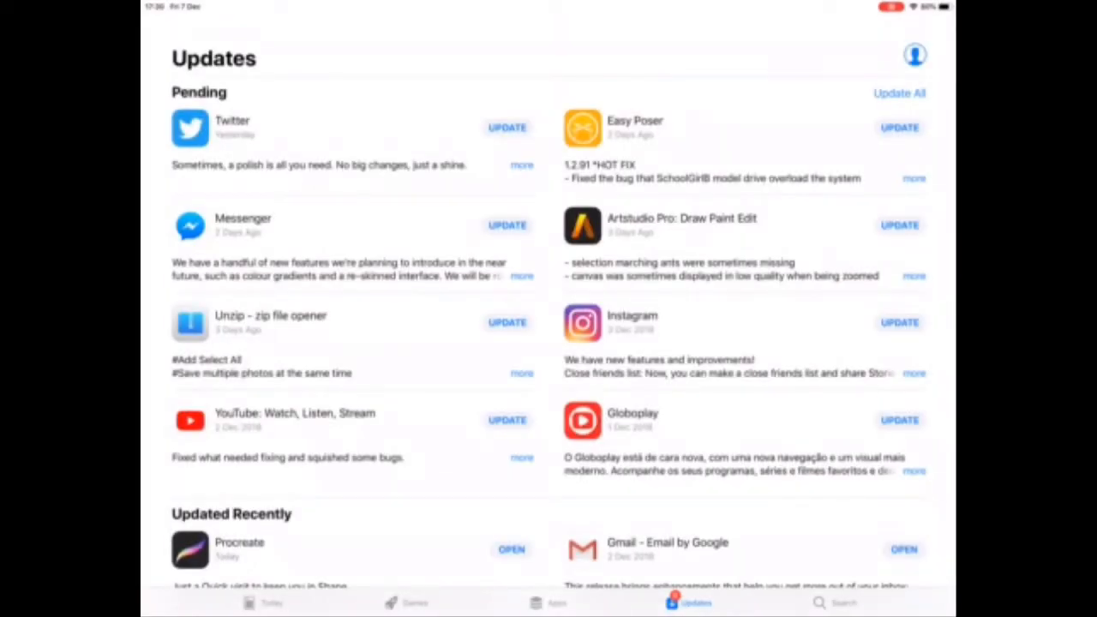
- Search the App Store for 'Unzip' to find zip utility apps
{"action": "left_click", "coordinate": [829, 604]}
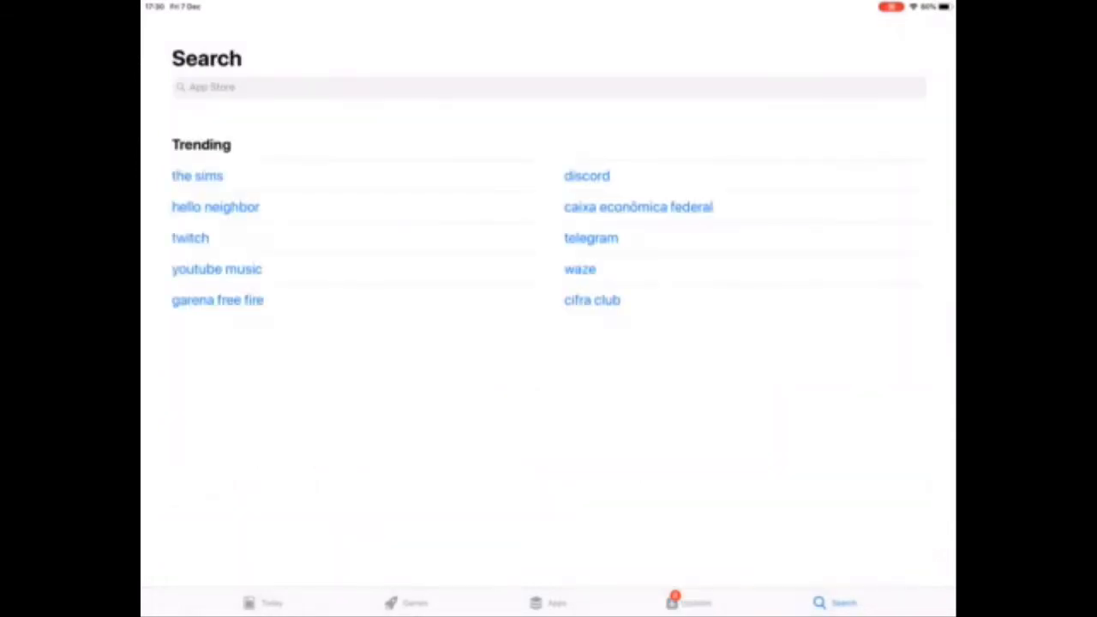
{"action": "left_click", "coordinate": [549, 82]}
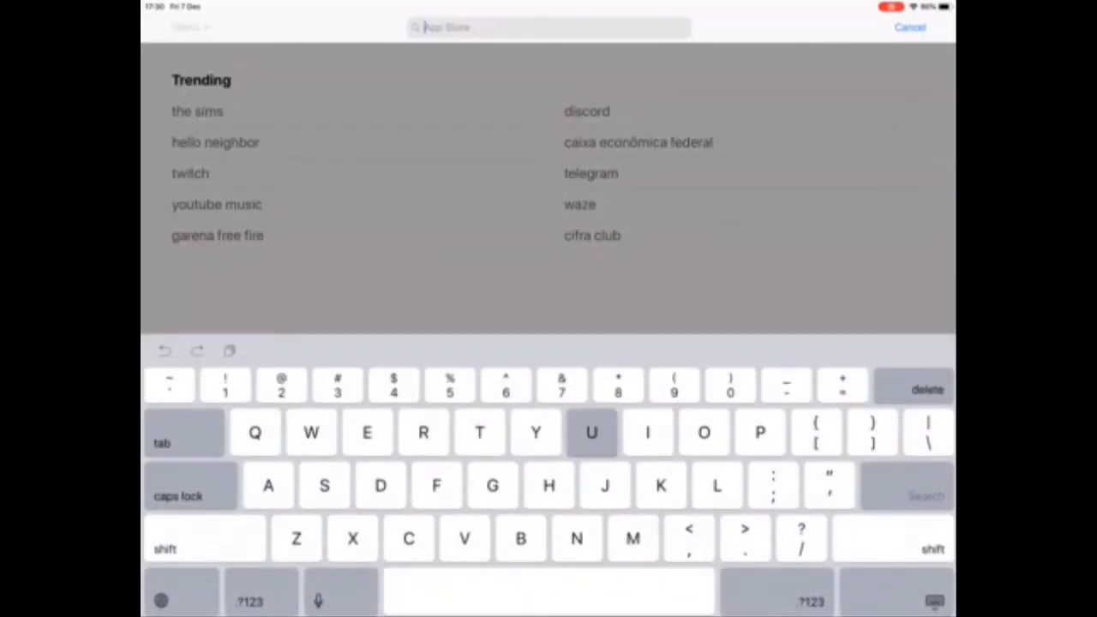
{"action": "type", "text": "Unzip"}
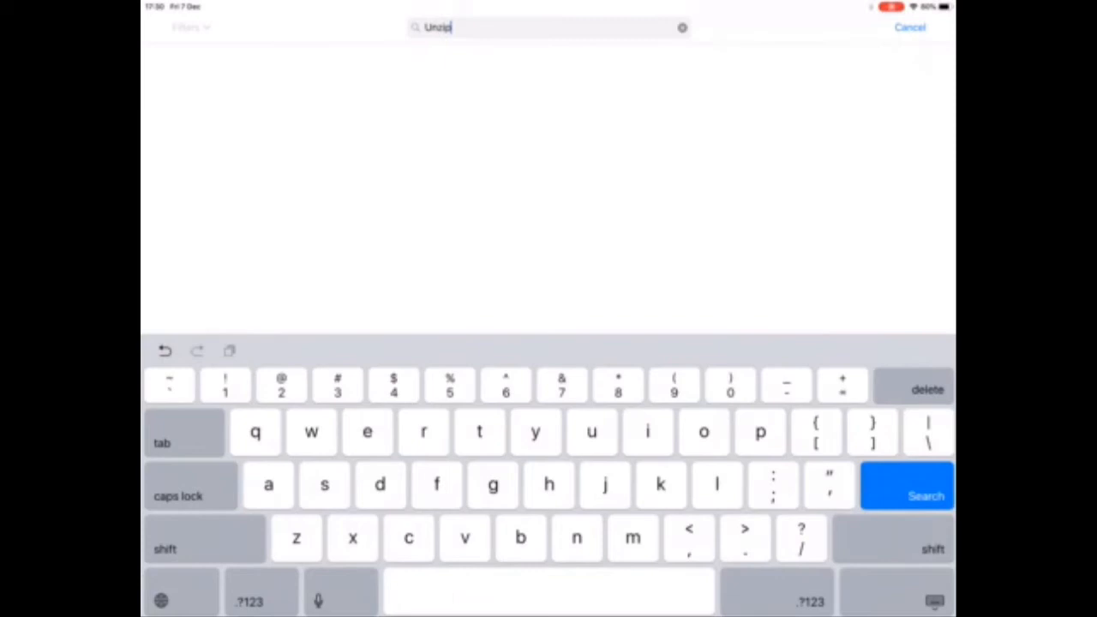
{"action": "left_click", "coordinate": [925, 494]}
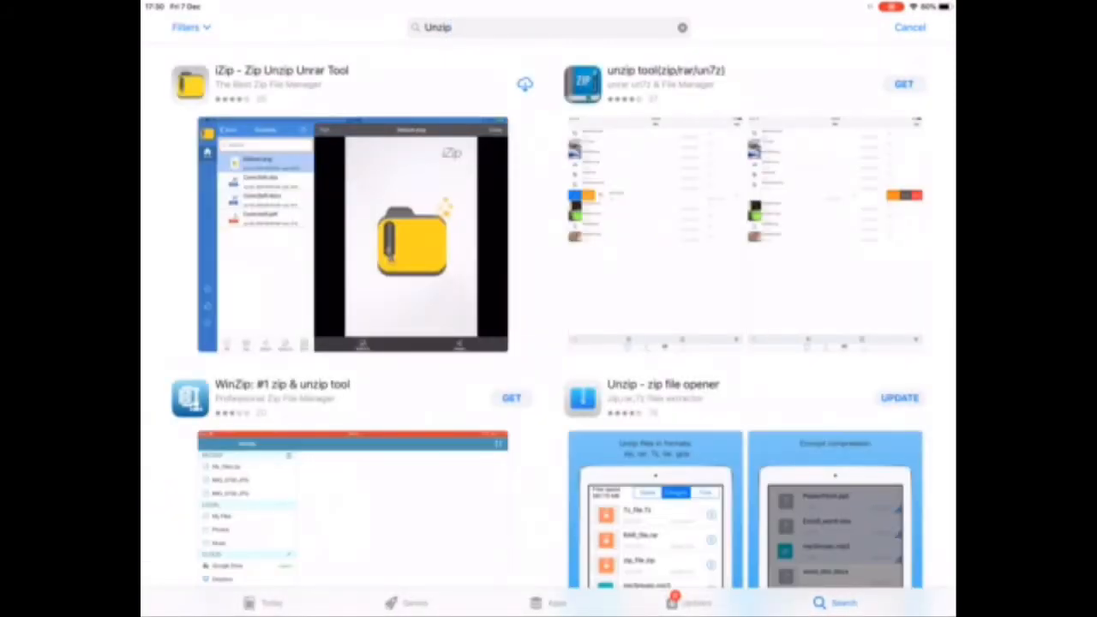
- Browse down through the unzip app results before returning home
{"action": "scroll", "scroll_direction": "down", "scroll_amount": 3}
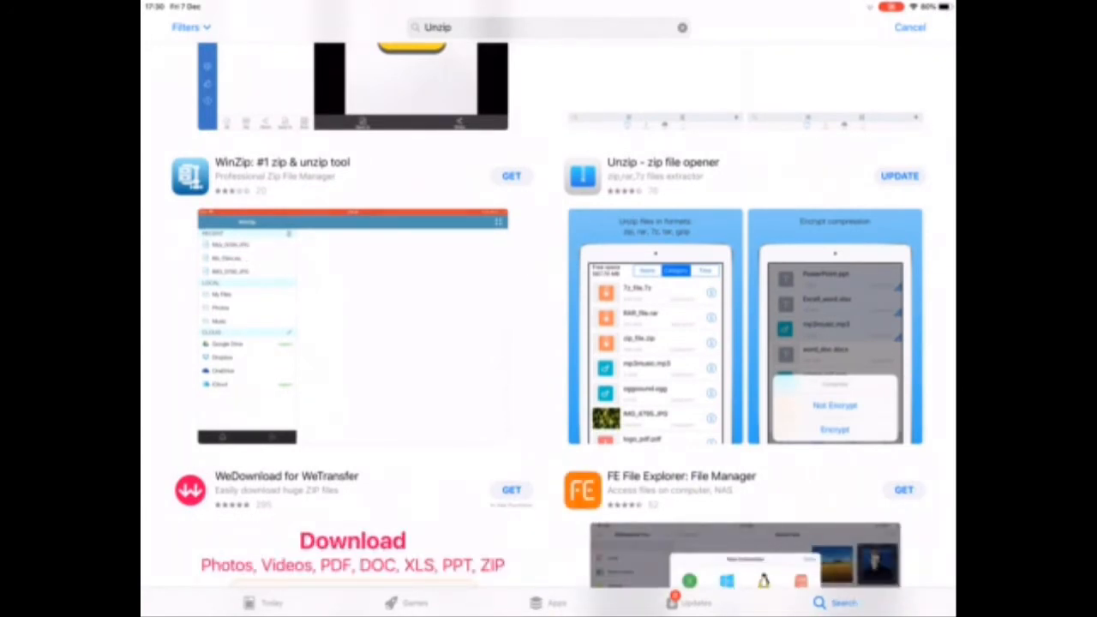
{"action": "scroll", "scroll_direction": "down", "scroll_amount": 3}
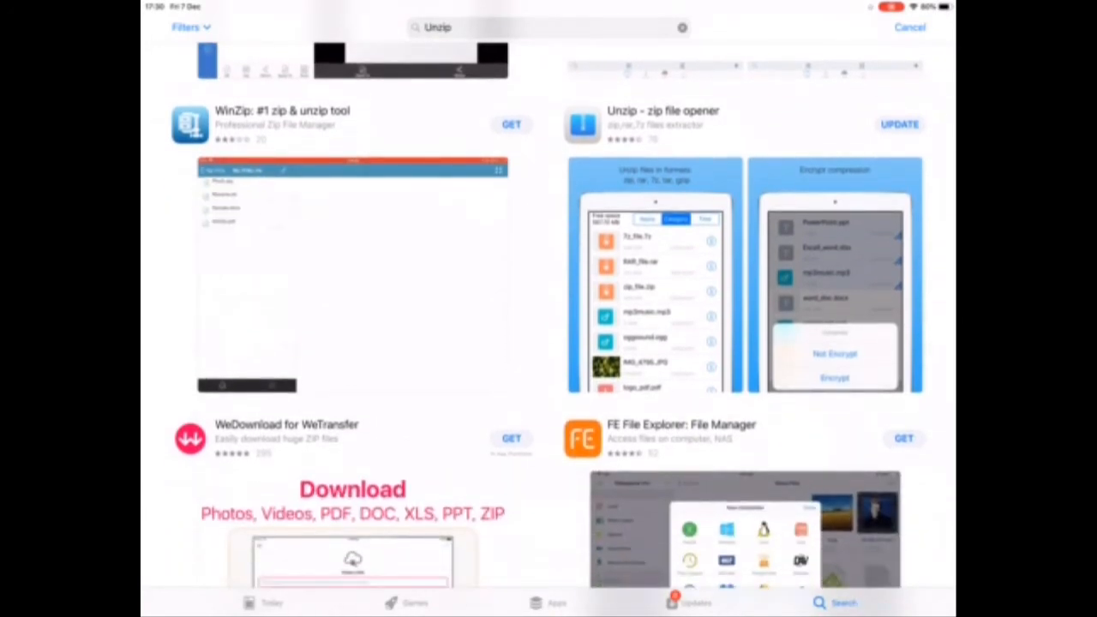
{"action": "scroll", "scroll_direction": "down", "scroll_amount": 3}
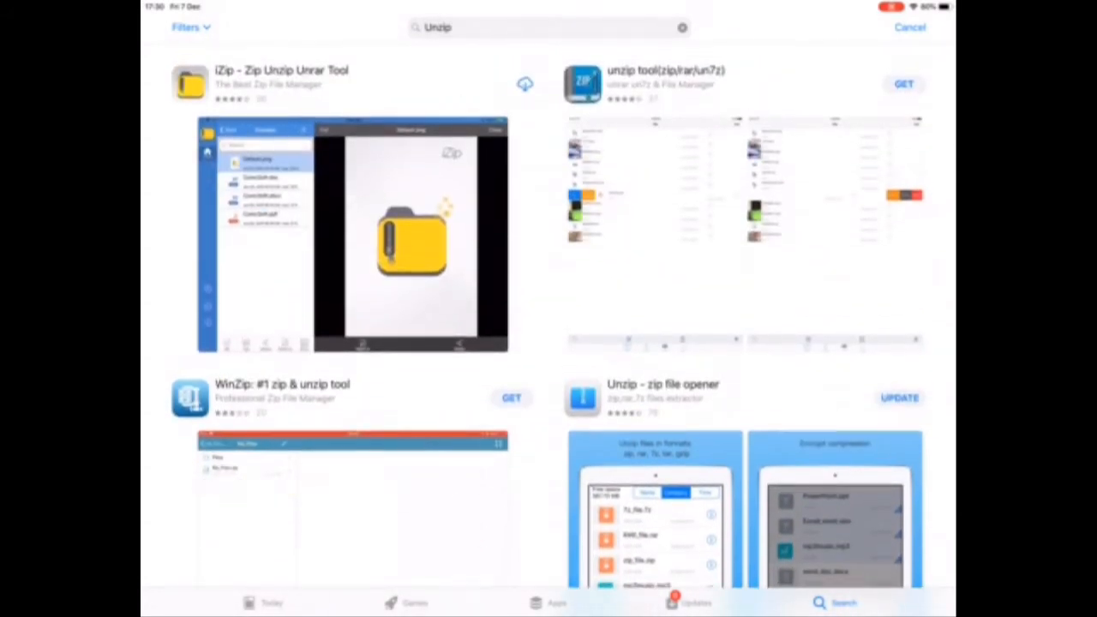
{"action": "scroll", "scroll_direction": "down", "scroll_amount": 3}
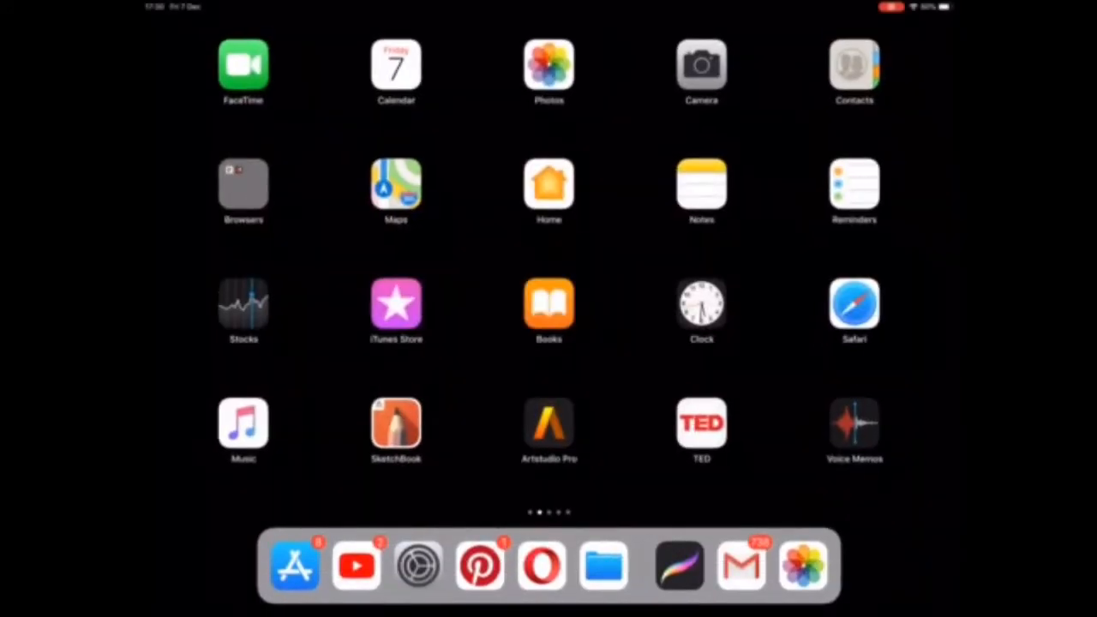
- Launch Opera and go back from the zip download page to the Extreme Brushes store
{"action": "left_click", "coordinate": [538, 566]}
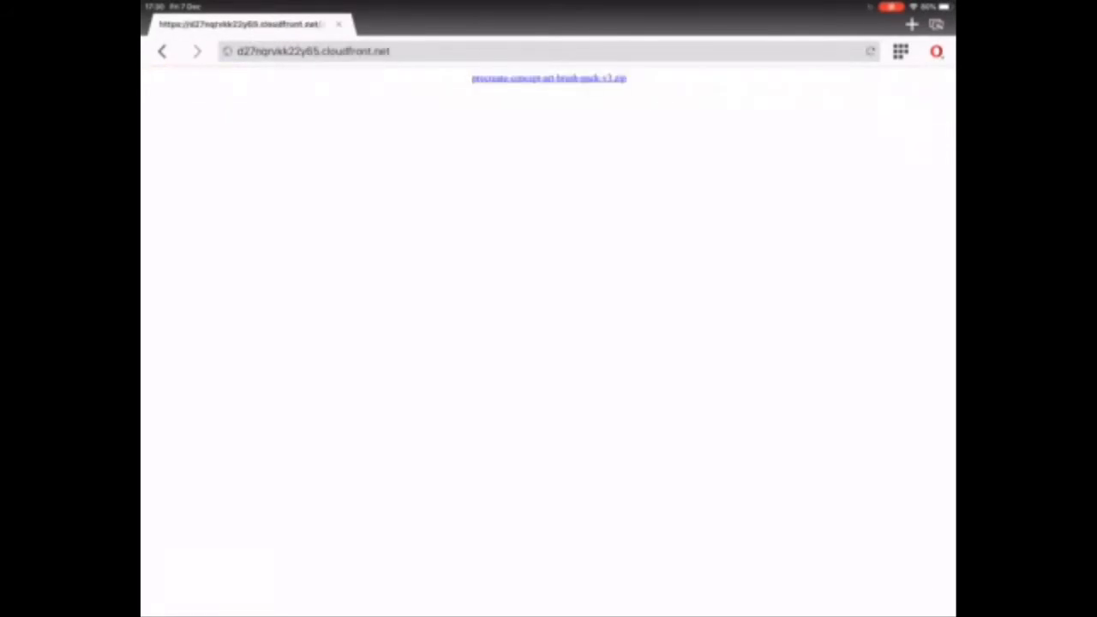
{"action": "left_click", "coordinate": [549, 79]}
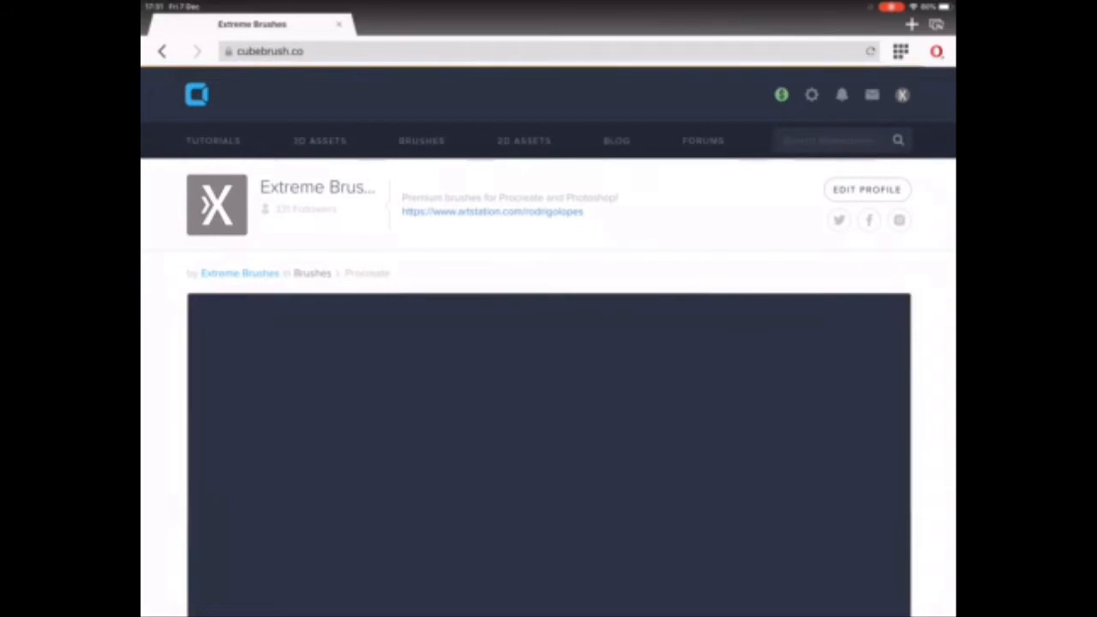
- Scroll the Extreme Brushes All Products grid down to Top 10 Procreate Brushes
{"action": "scroll", "scroll_direction": "down", "scroll_amount": 3}
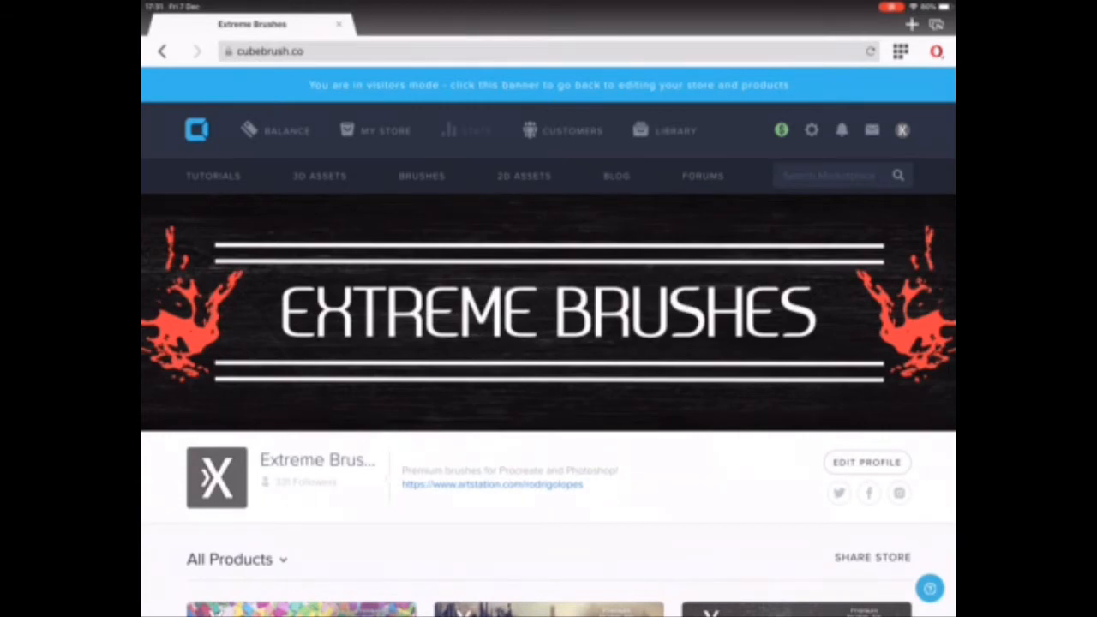
{"action": "scroll", "scroll_direction": "down", "scroll_amount": 3}
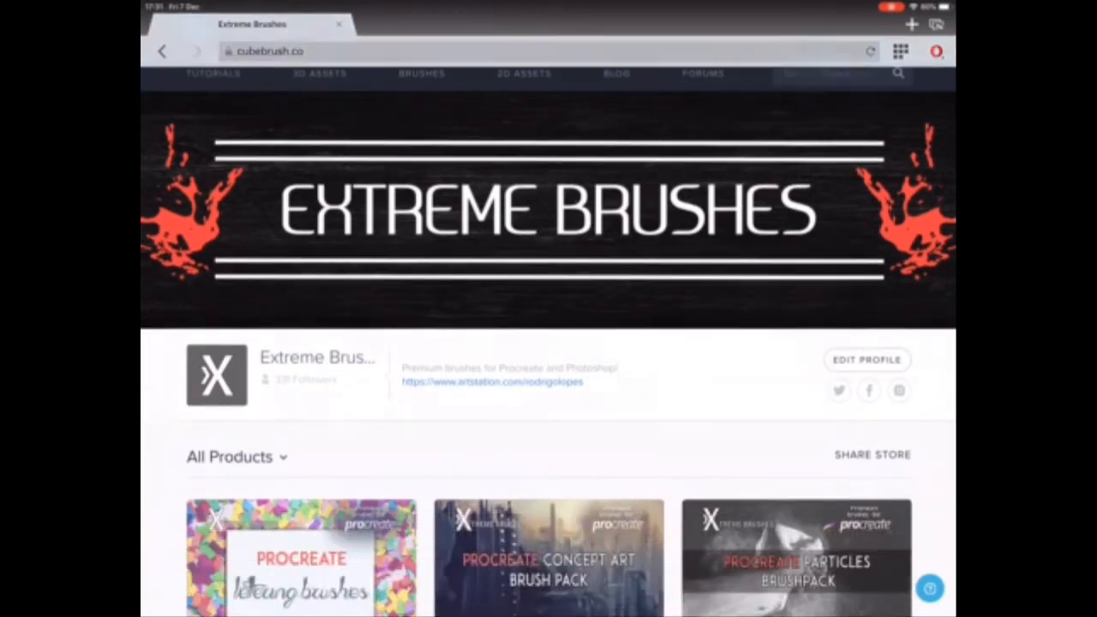
{"action": "scroll", "scroll_direction": "down", "scroll_amount": 3}
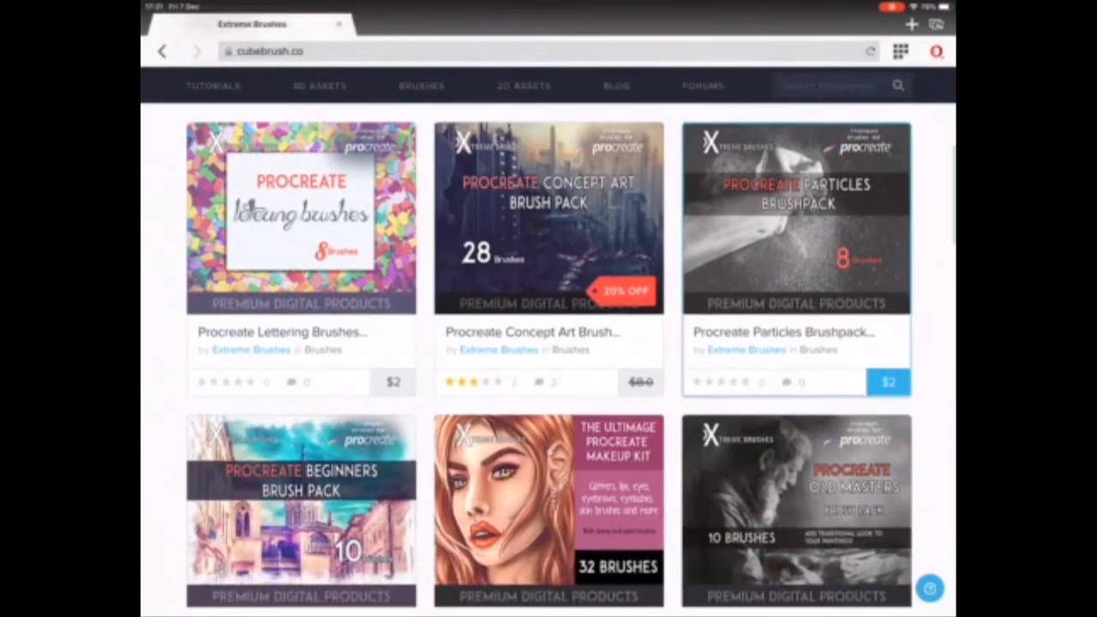
{"action": "scroll", "scroll_direction": "down", "scroll_amount": 3}
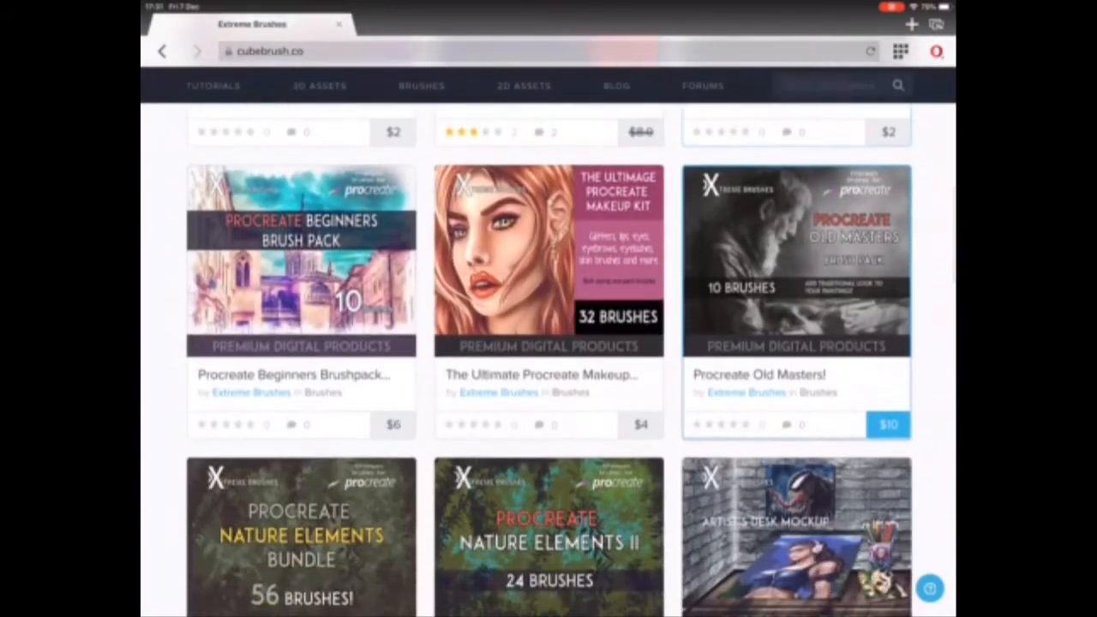
{"action": "scroll", "scroll_direction": "down", "scroll_amount": 3}
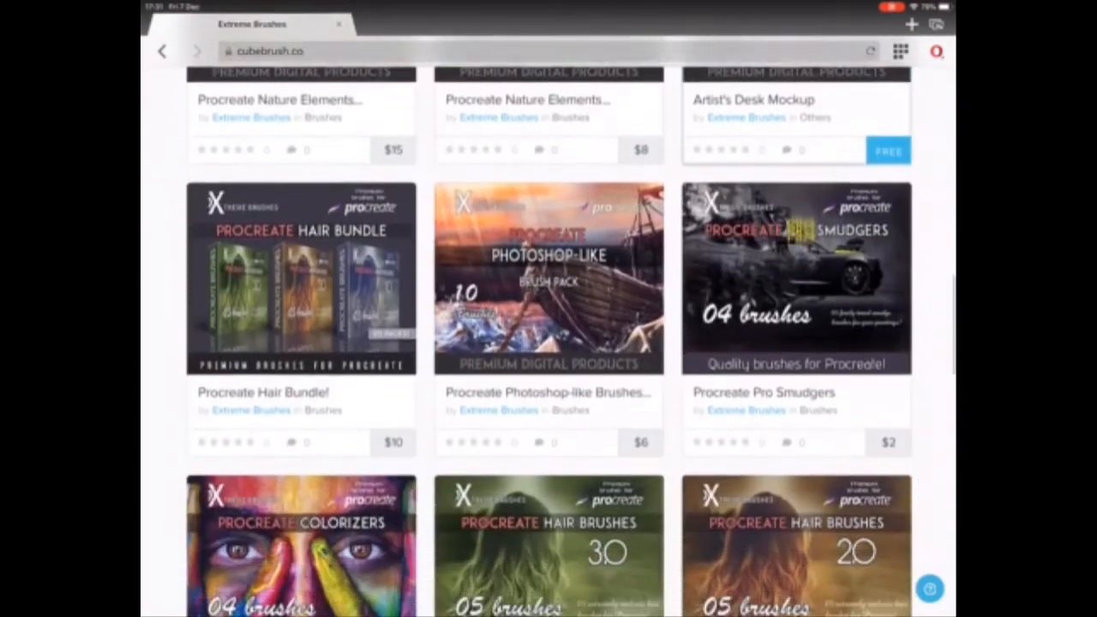
{"action": "scroll", "scroll_direction": "down", "scroll_amount": 3}
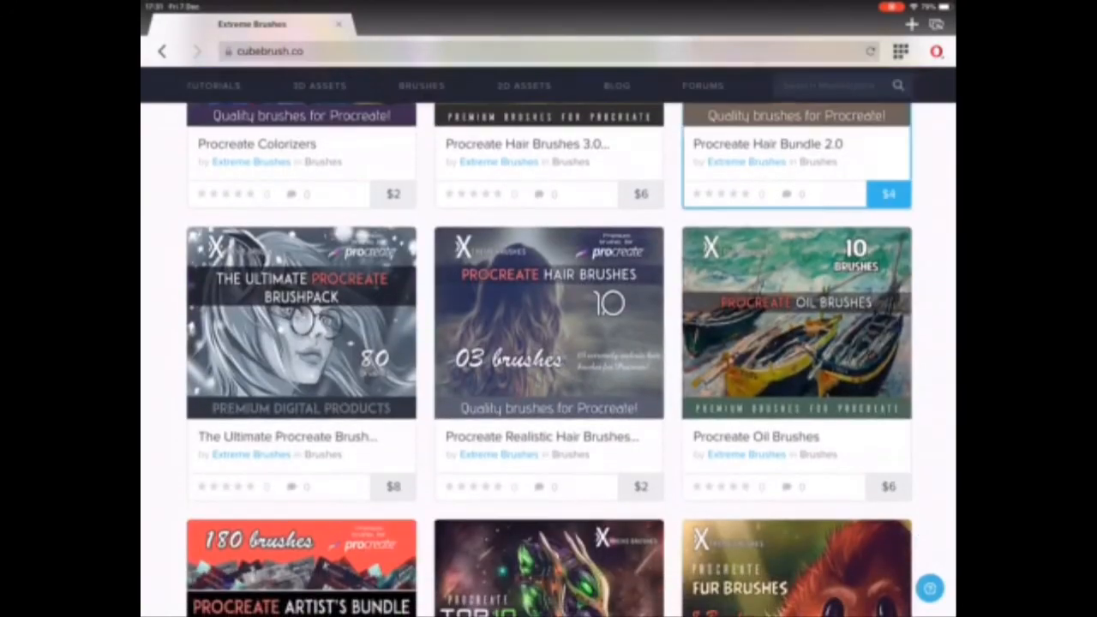
{"action": "scroll", "scroll_direction": "down", "scroll_amount": 3}
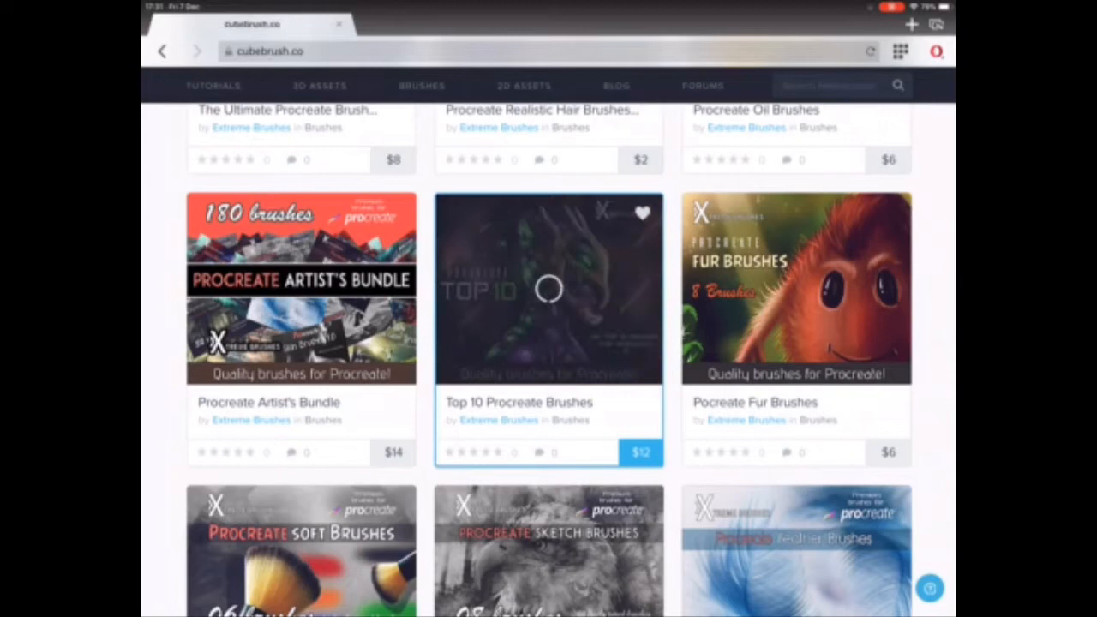
- View the Top 10 Procreate Brushes product as purchased via its card menu
{"action": "scroll", "scroll_direction": "up", "scroll_amount": 3}
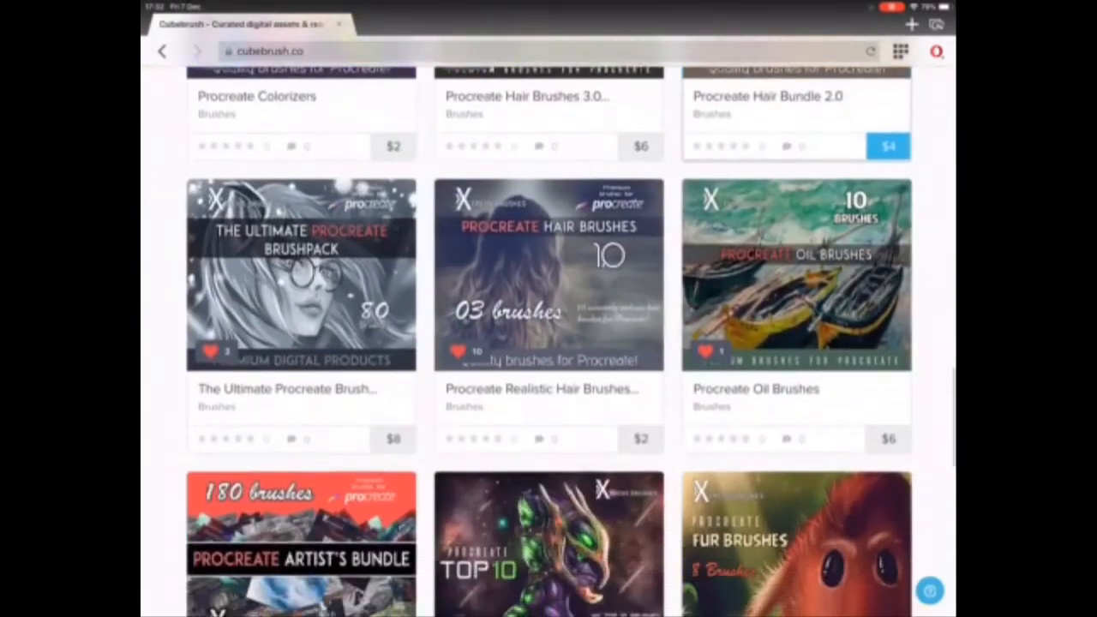
{"action": "scroll", "scroll_direction": "down", "scroll_amount": 3}
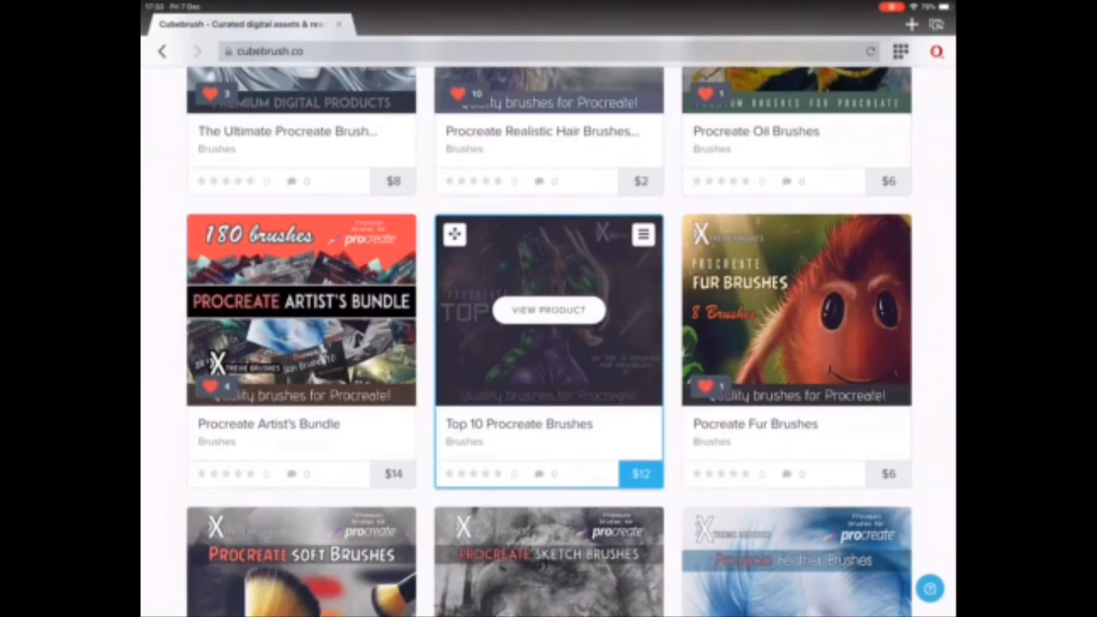
{"action": "left_click", "coordinate": [643, 233]}
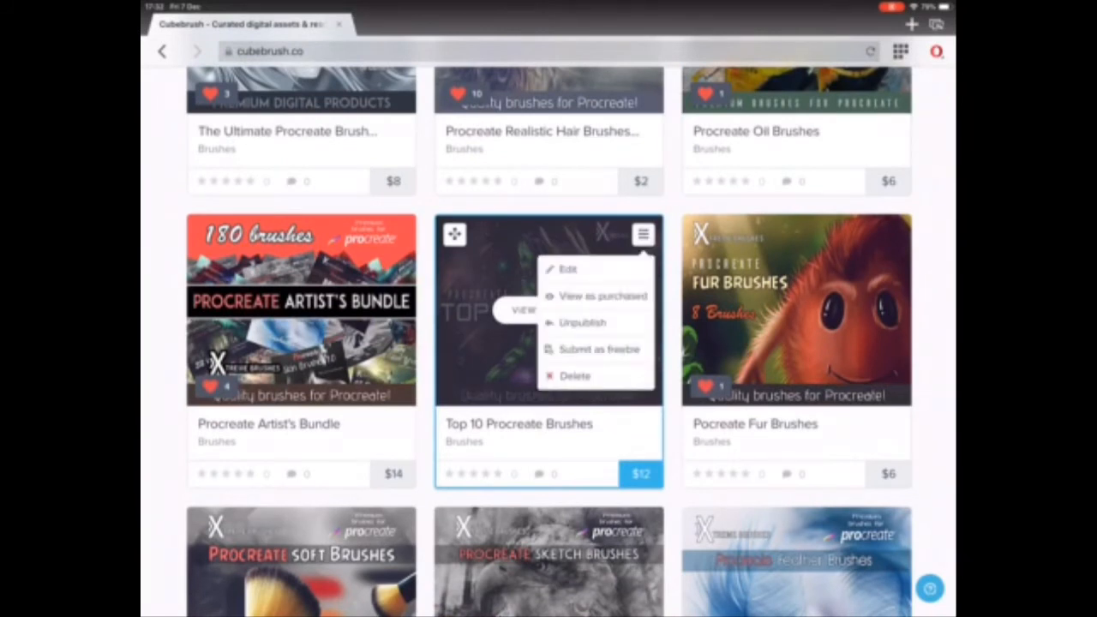
{"action": "left_click", "coordinate": [522, 312]}
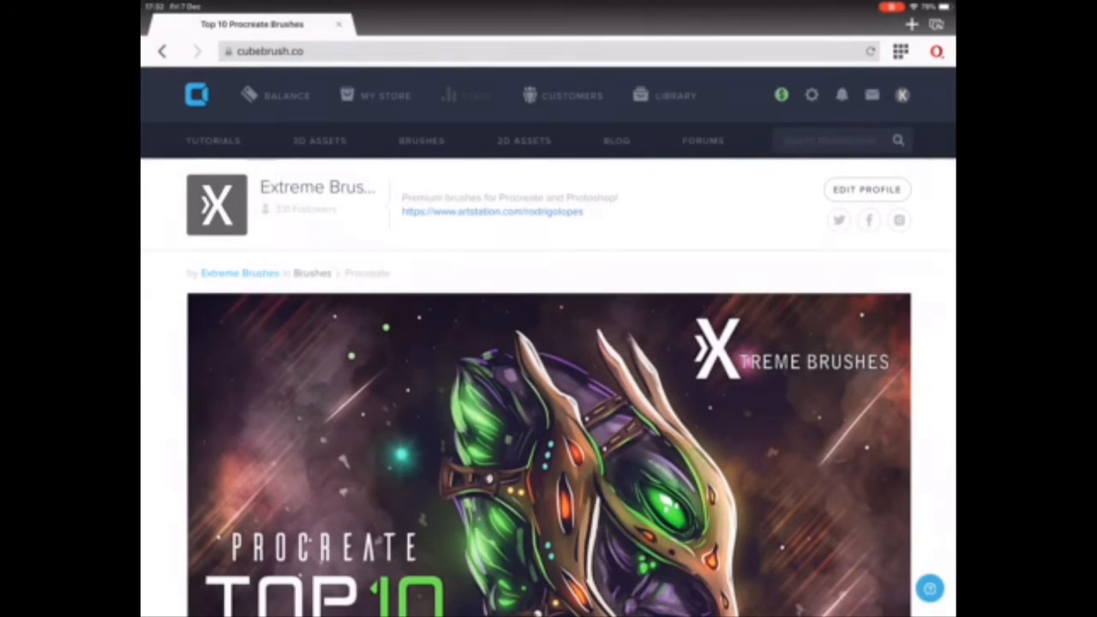
- Download All (1.52 MB) of the Top 10 pack and bring up the zip's share sheet
{"action": "scroll", "scroll_direction": "down", "scroll_amount": 3}
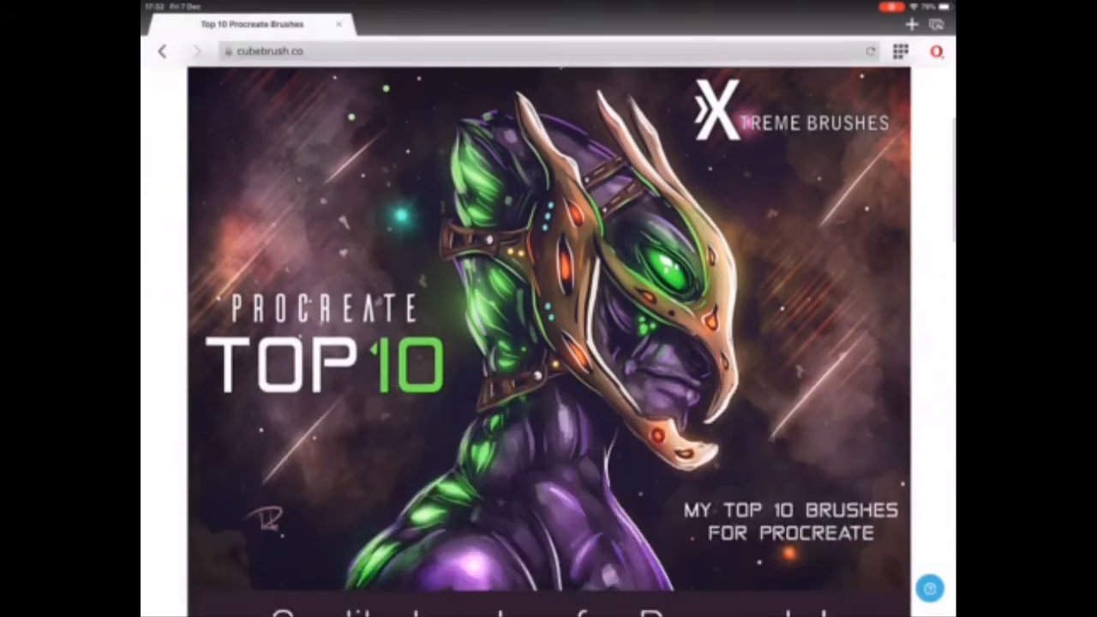
{"action": "scroll", "scroll_direction": "down", "scroll_amount": 3}
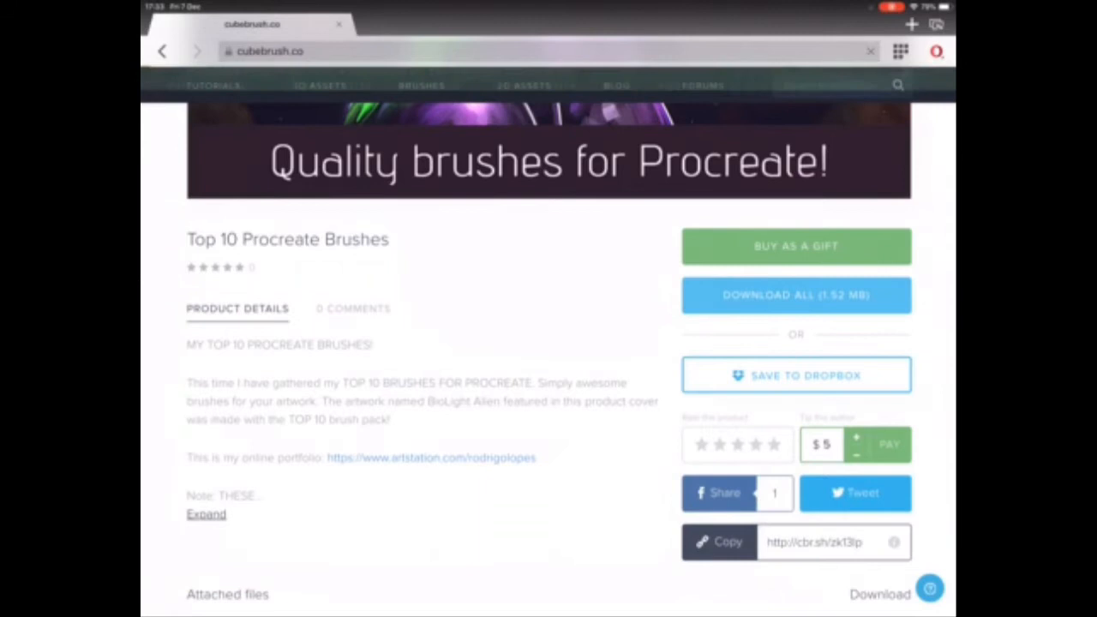
{"action": "left_click", "coordinate": [796, 295]}
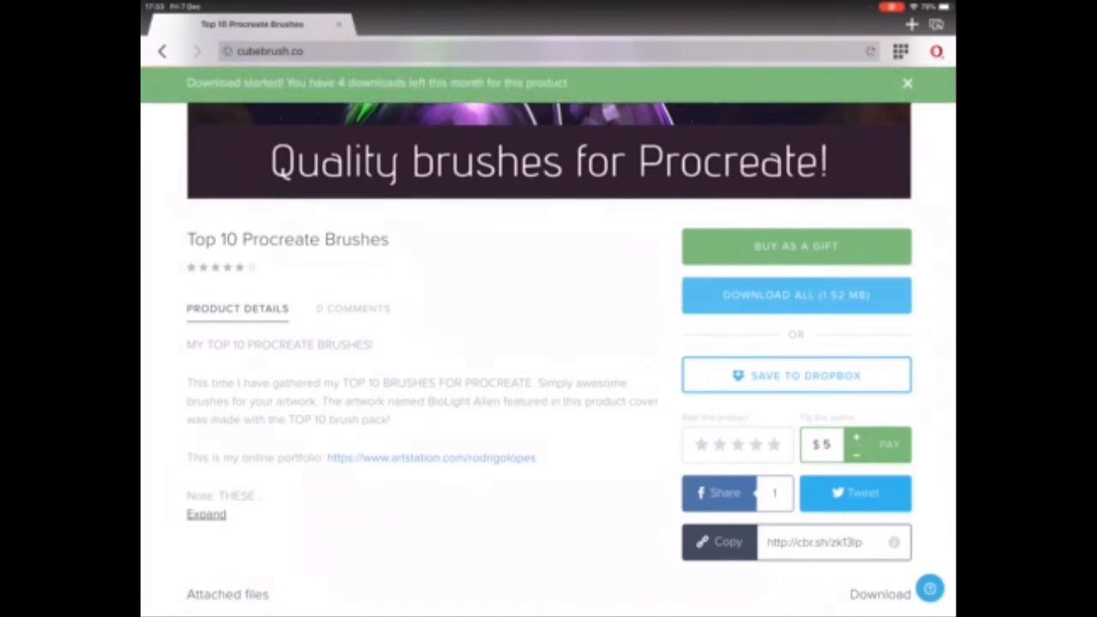
{"action": "left_click", "coordinate": [795, 295]}
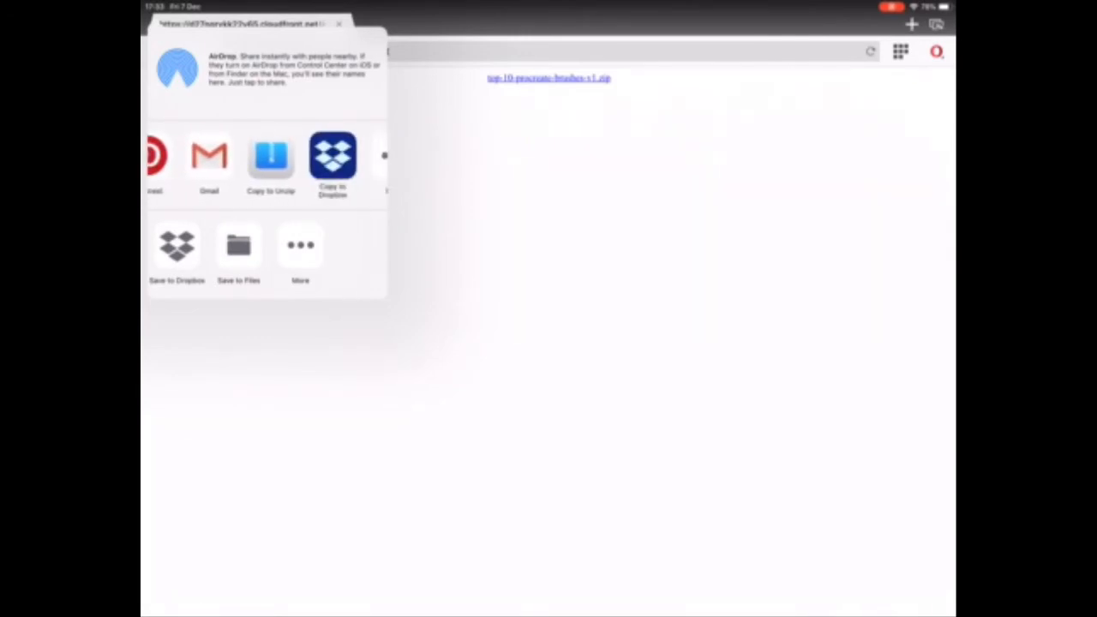
- Copy the brush pack zip to the Unzip app for extraction
{"action": "left_click", "coordinate": [239, 244]}
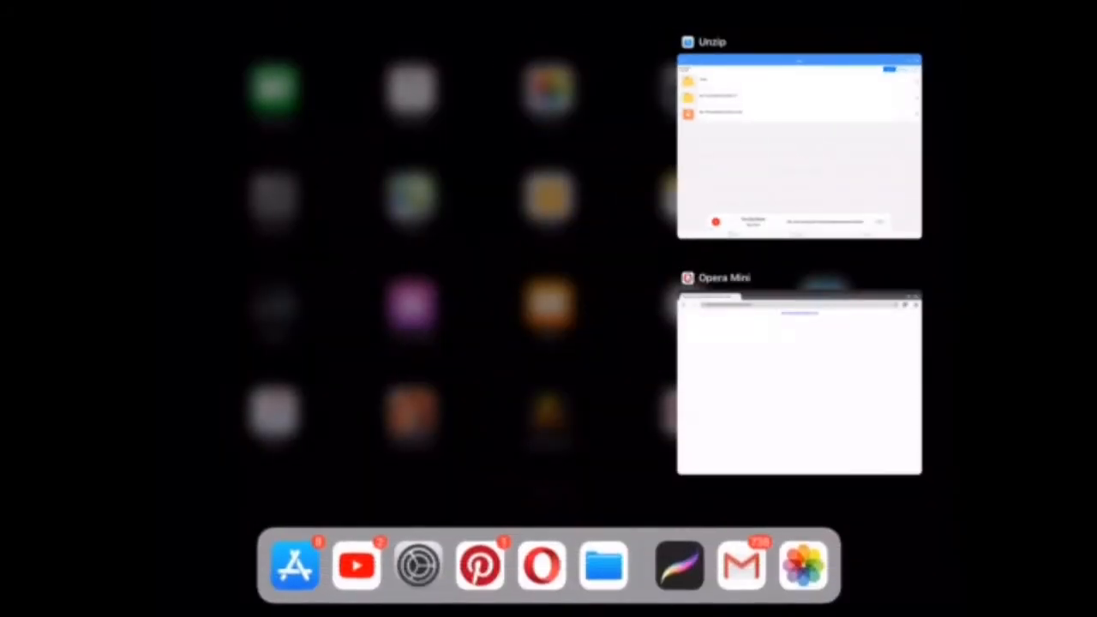
- Return home and launch Procreate with Files running alongside in split view
{"action": "left_click", "coordinate": [686, 569]}
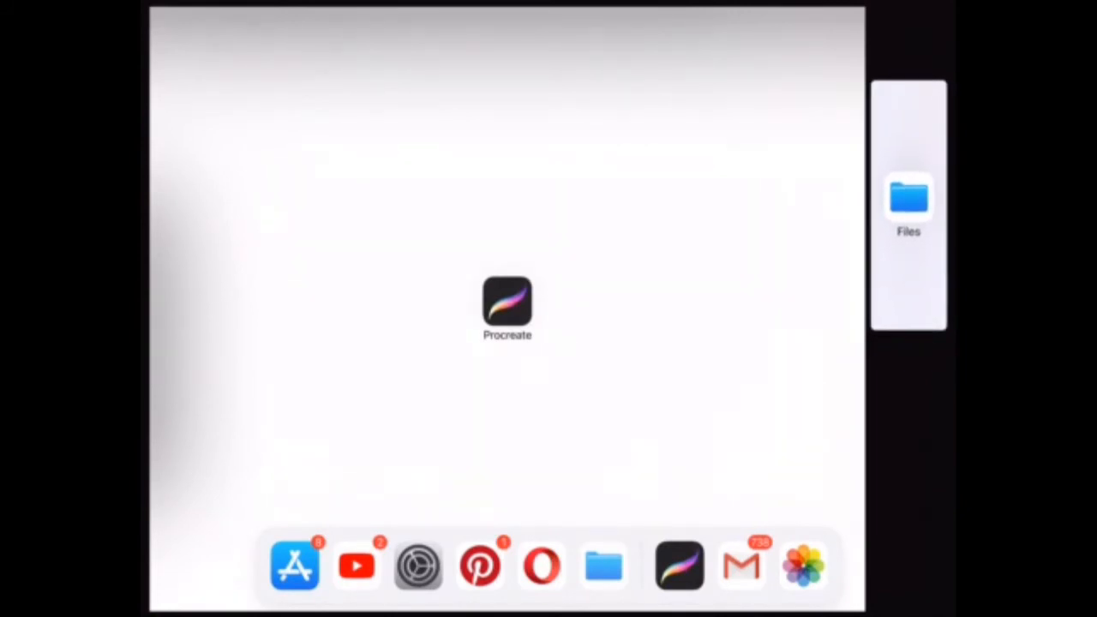
{"action": "left_click", "coordinate": [506, 305]}
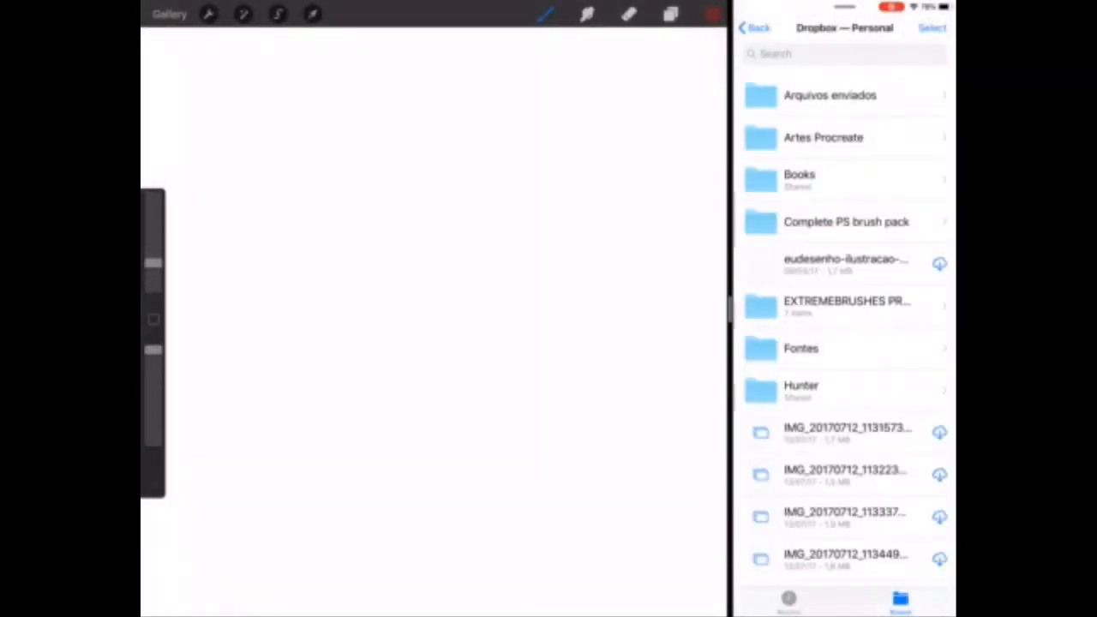
- Navigate Files to On My iPad > Unzip and open the top-10-procreate-brushes-v1 folder
{"action": "left_click", "coordinate": [755, 28]}
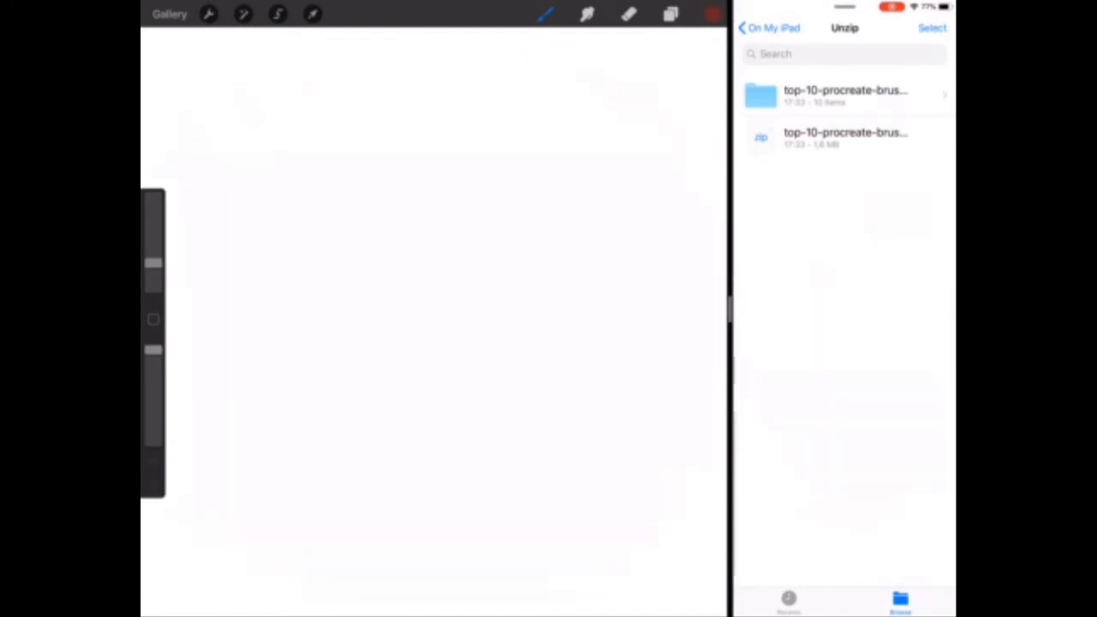
{"action": "left_click", "coordinate": [840, 94]}
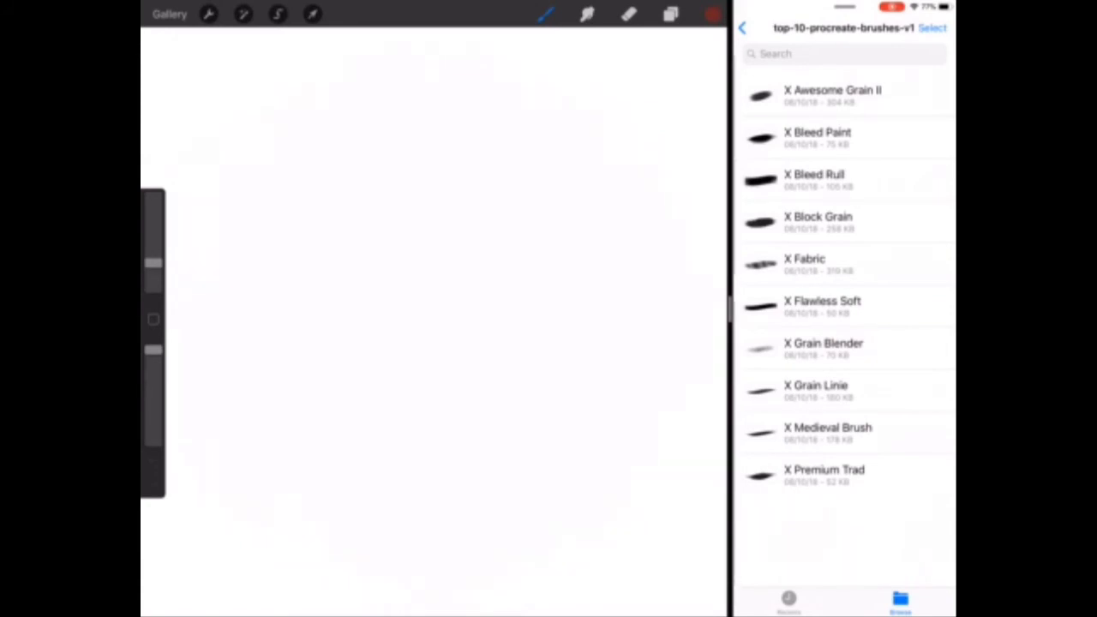
- Browse the Brush Library sets down to the X ConceptArt set
{"action": "left_click", "coordinate": [545, 18]}
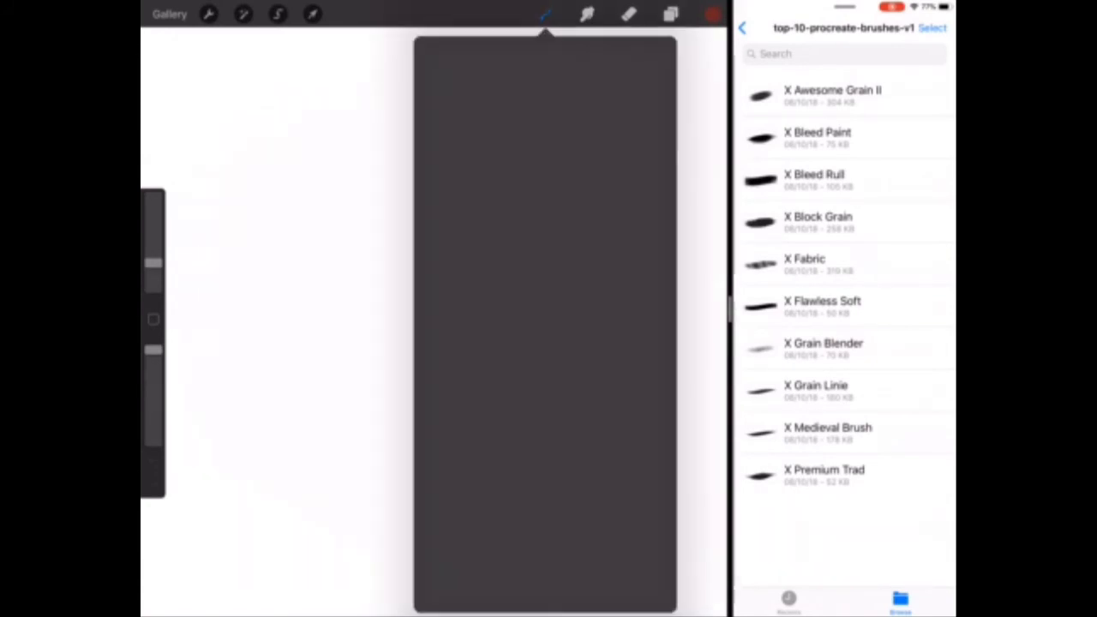
{"action": "left_click", "coordinate": [545, 12]}
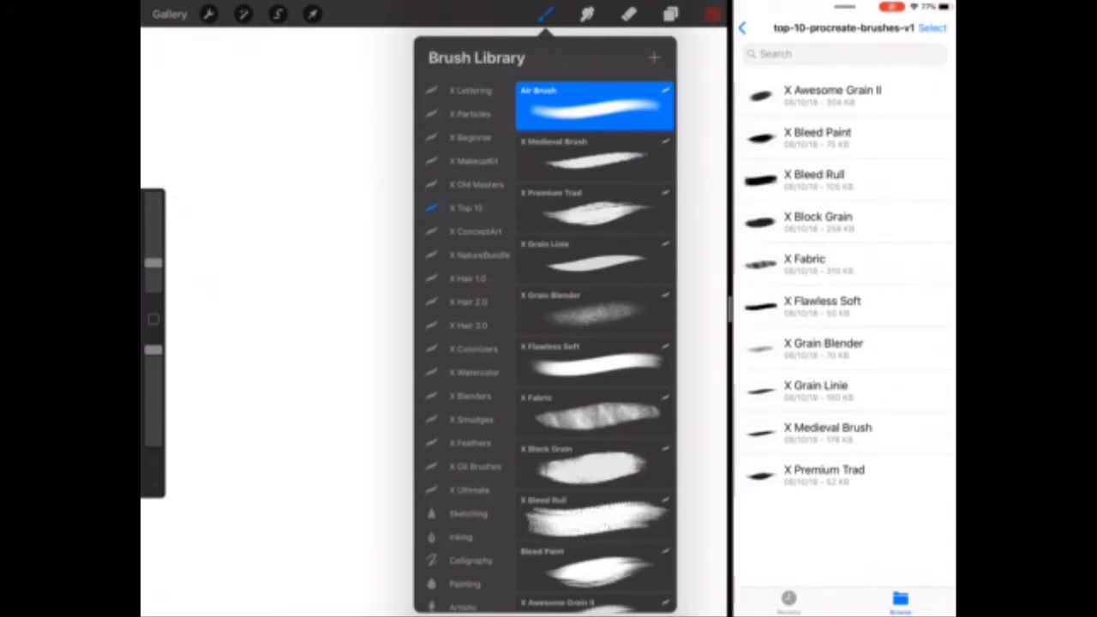
{"action": "scroll", "scroll_direction": "down", "scroll_amount": 3}
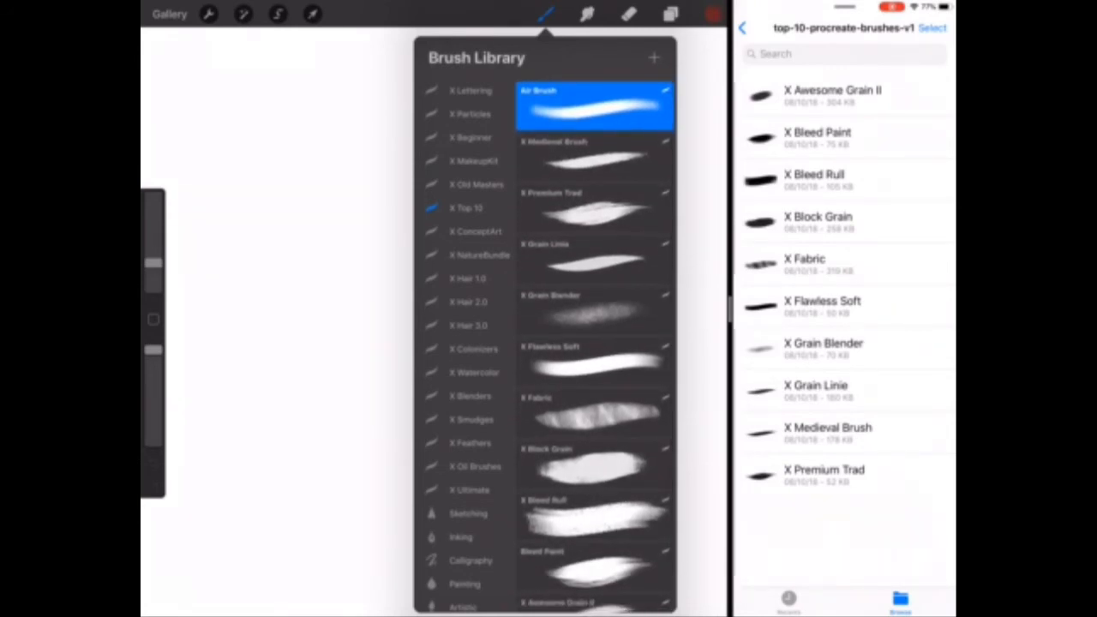
{"action": "left_click", "coordinate": [466, 207]}
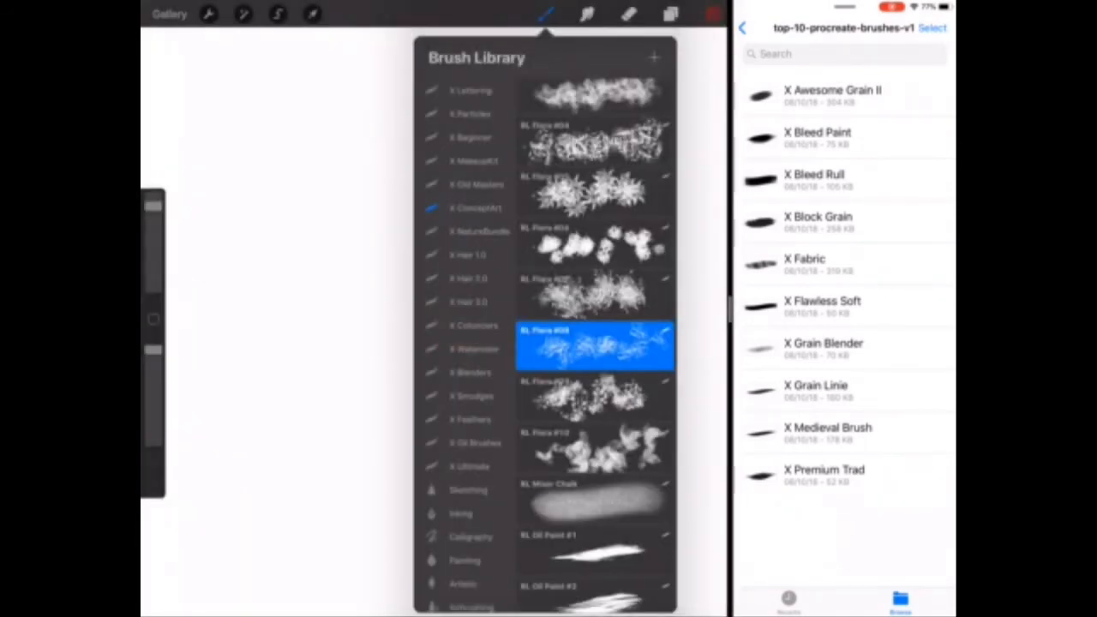
- Add a new brush set named X Top 10
{"action": "left_click", "coordinate": [469, 138]}
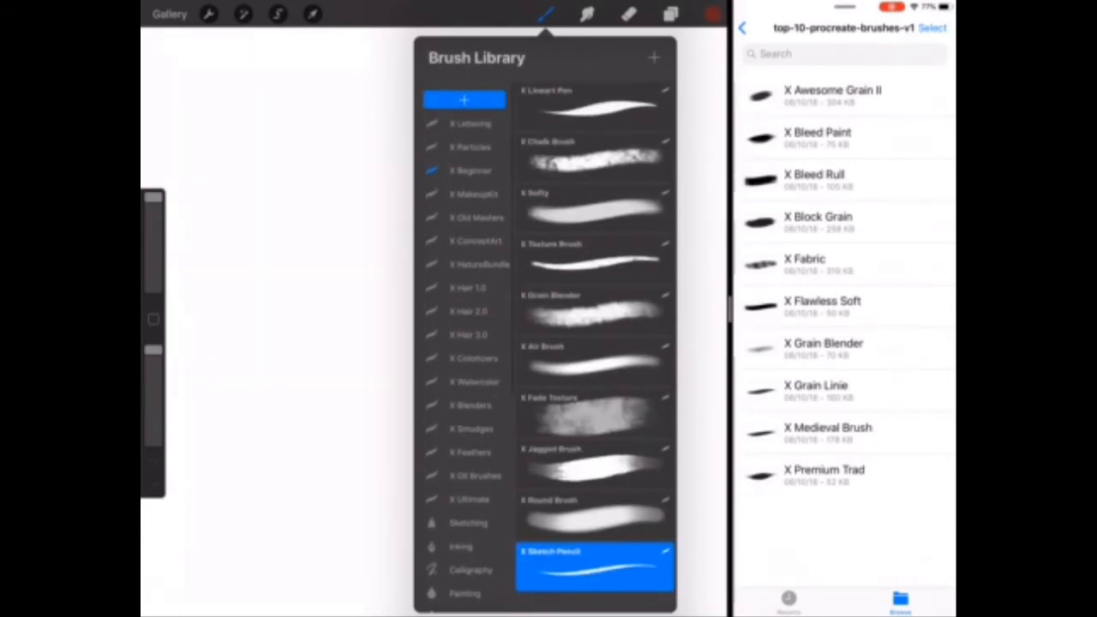
{"action": "scroll", "scroll_direction": "down", "scroll_amount": 3}
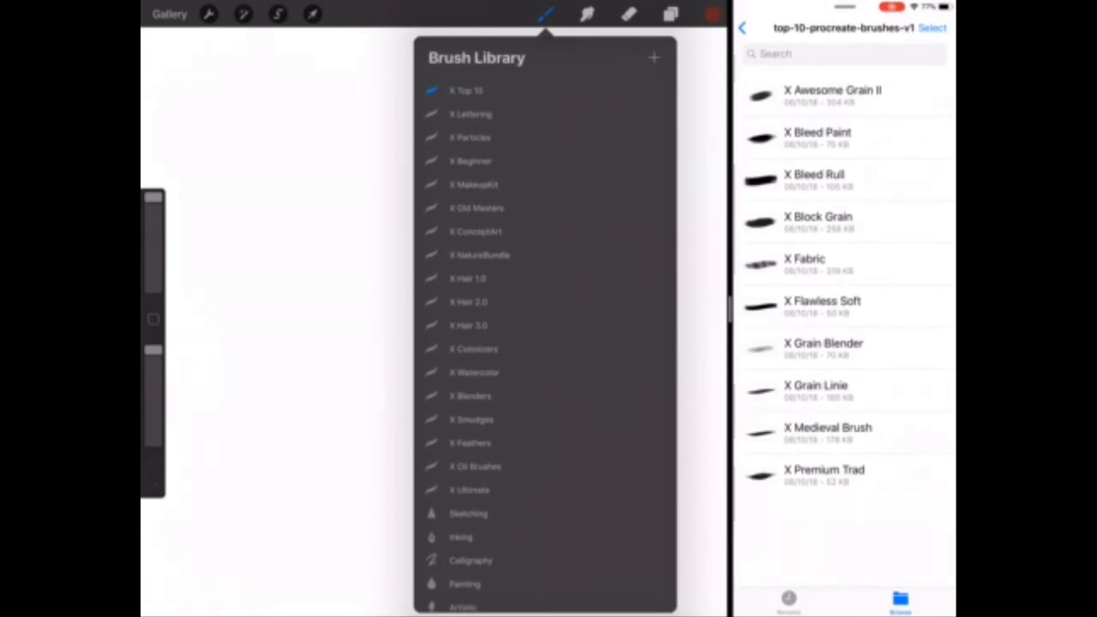
- Select all ten brush files in the extracted folder for dragging into Procreate
{"action": "left_click", "coordinate": [935, 29]}
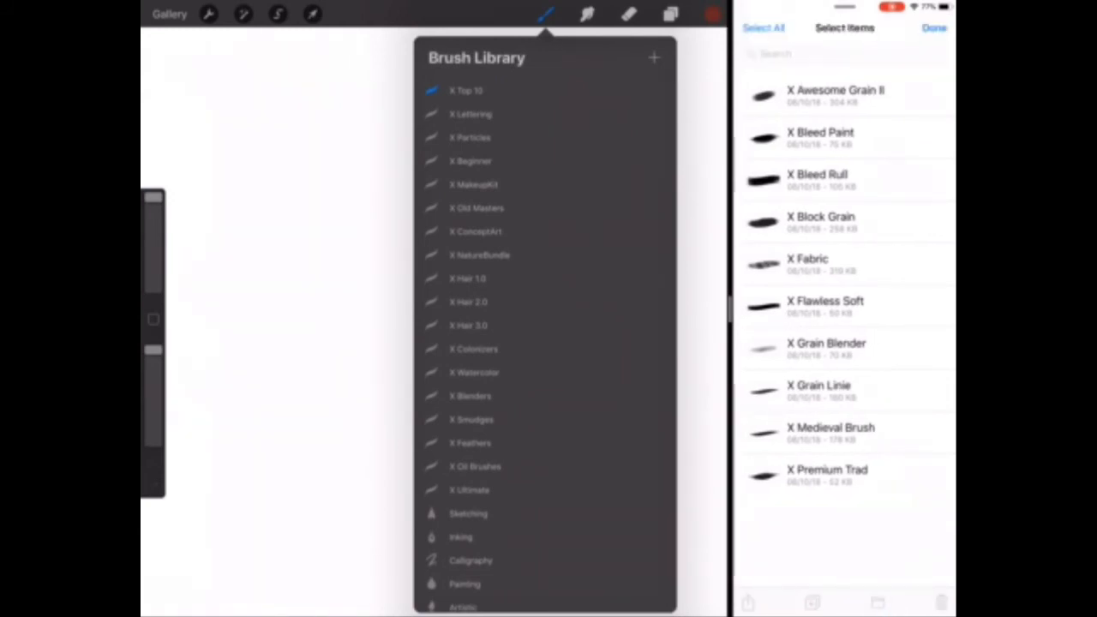
{"action": "left_click", "coordinate": [766, 28]}
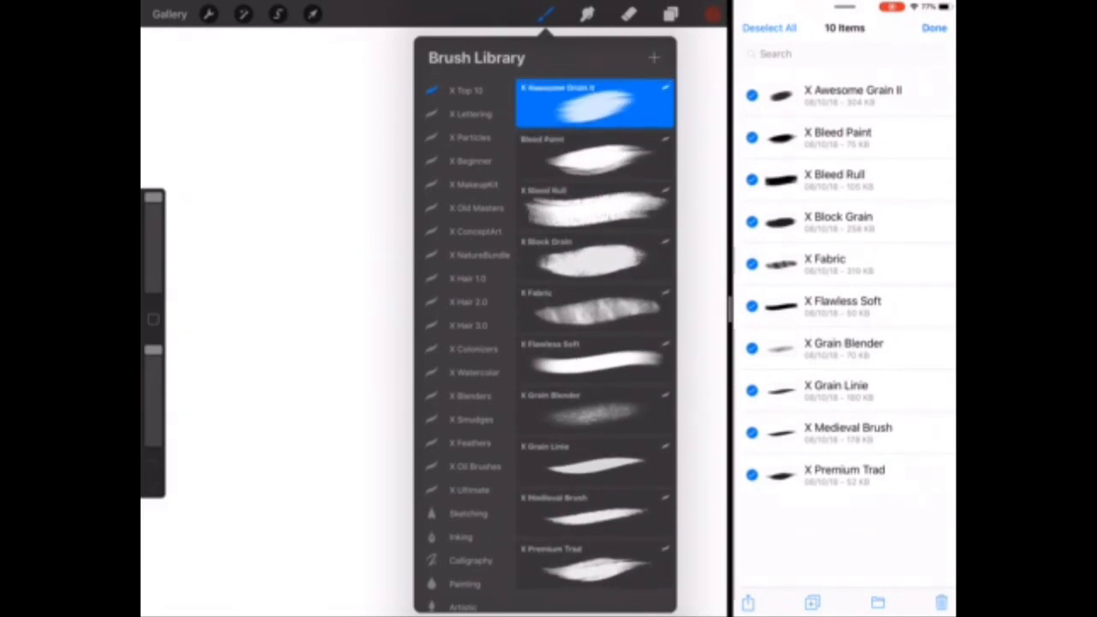
- Try the imported X Bleed Rull, Block Grain, Grain Linie, Bleed Paint and Awesome Grain II brushes
{"action": "left_click", "coordinate": [595, 206]}
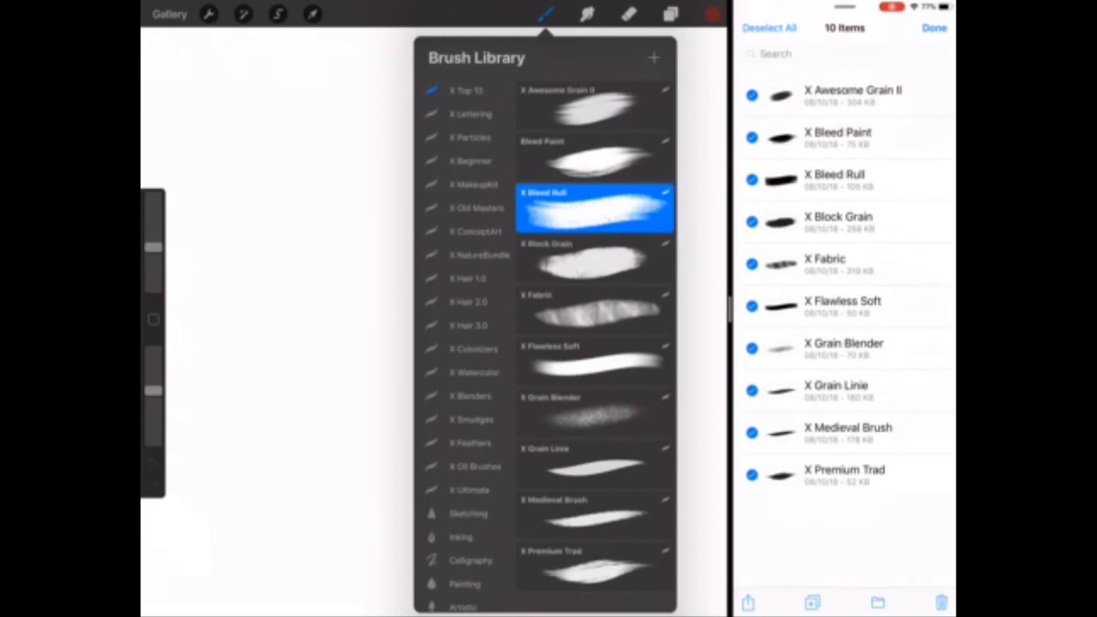
{"action": "left_click", "coordinate": [595, 261]}
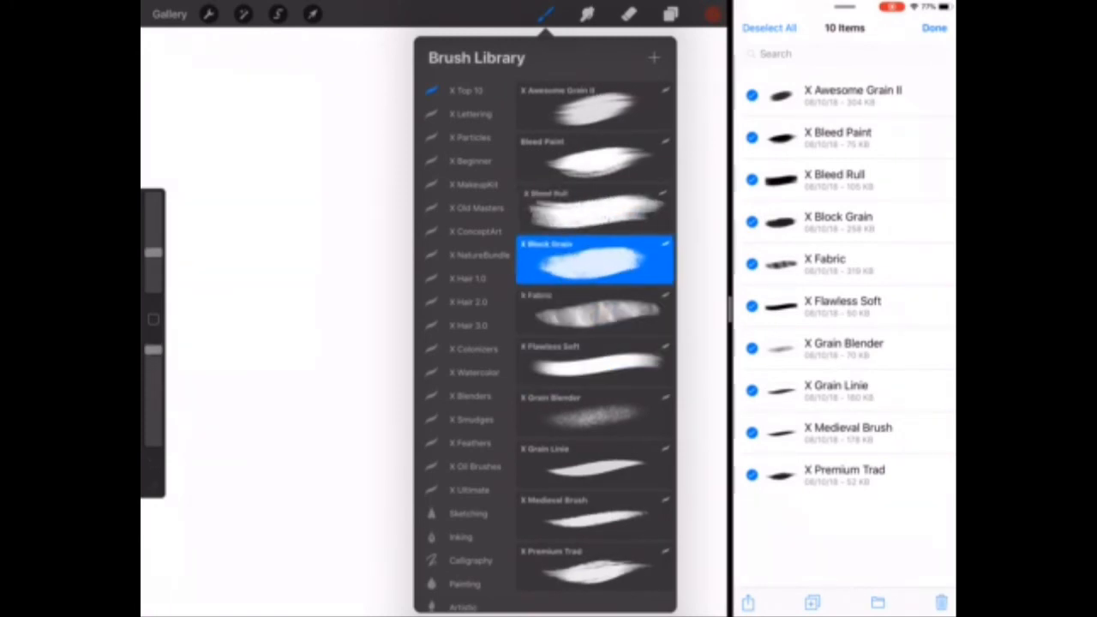
{"action": "left_click", "coordinate": [595, 411]}
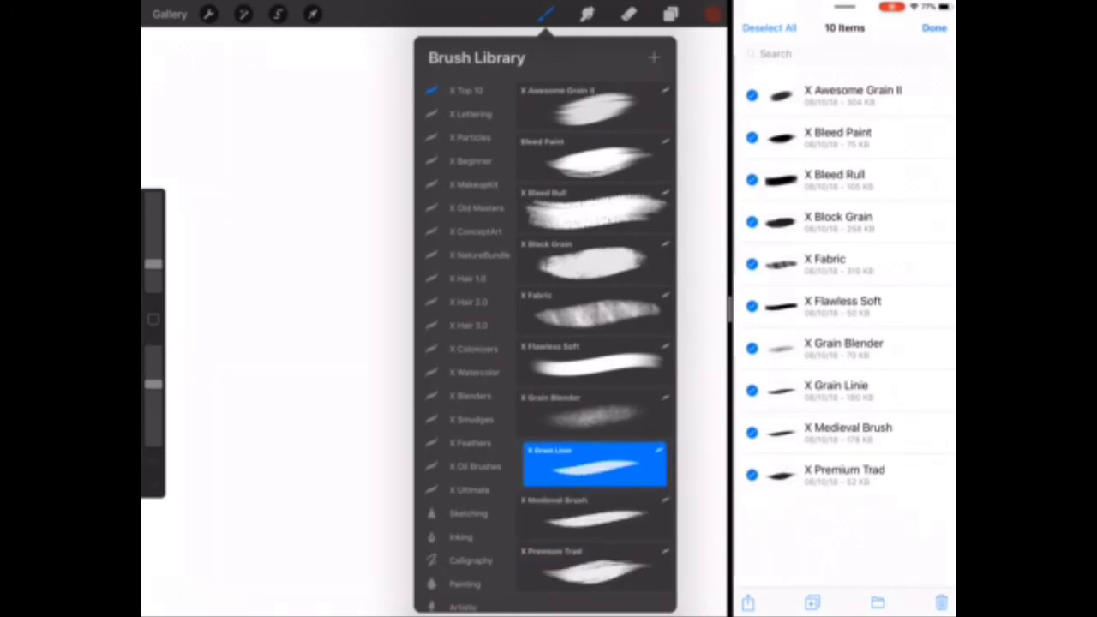
{"action": "left_click", "coordinate": [595, 158]}
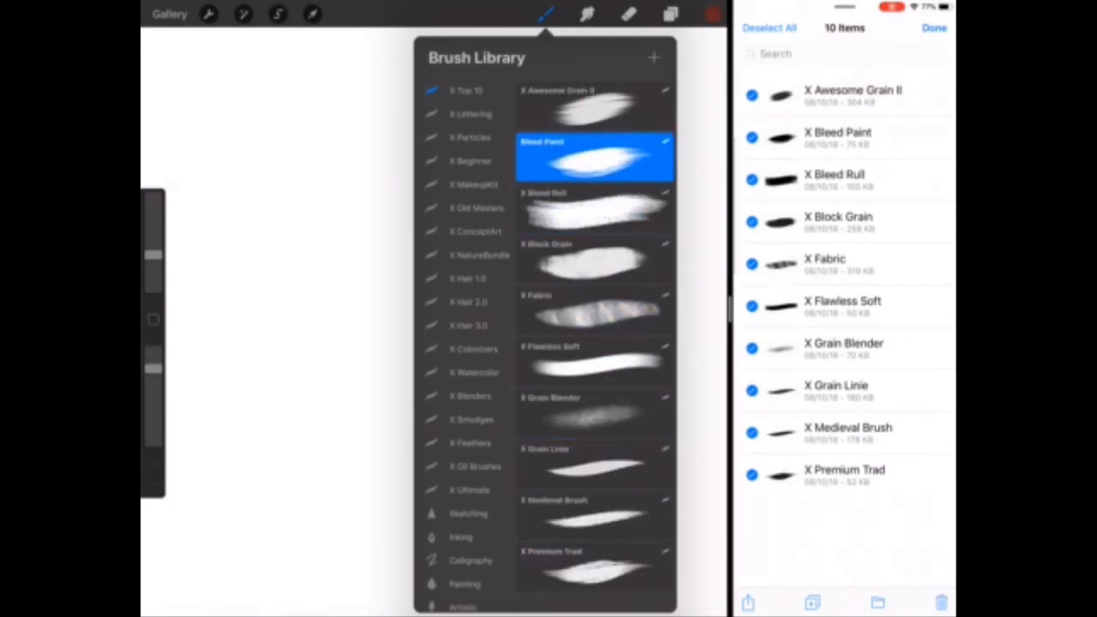
{"action": "left_click", "coordinate": [595, 105]}
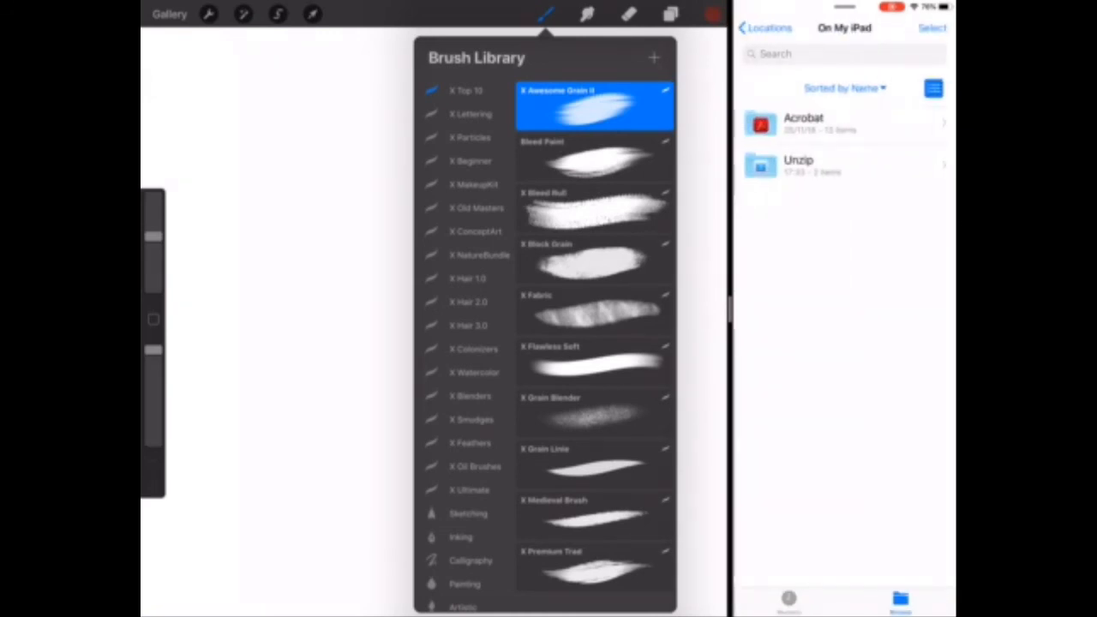
- Navigate back through Browse and On My iPad to the Unzip folder
{"action": "left_click", "coordinate": [761, 28]}
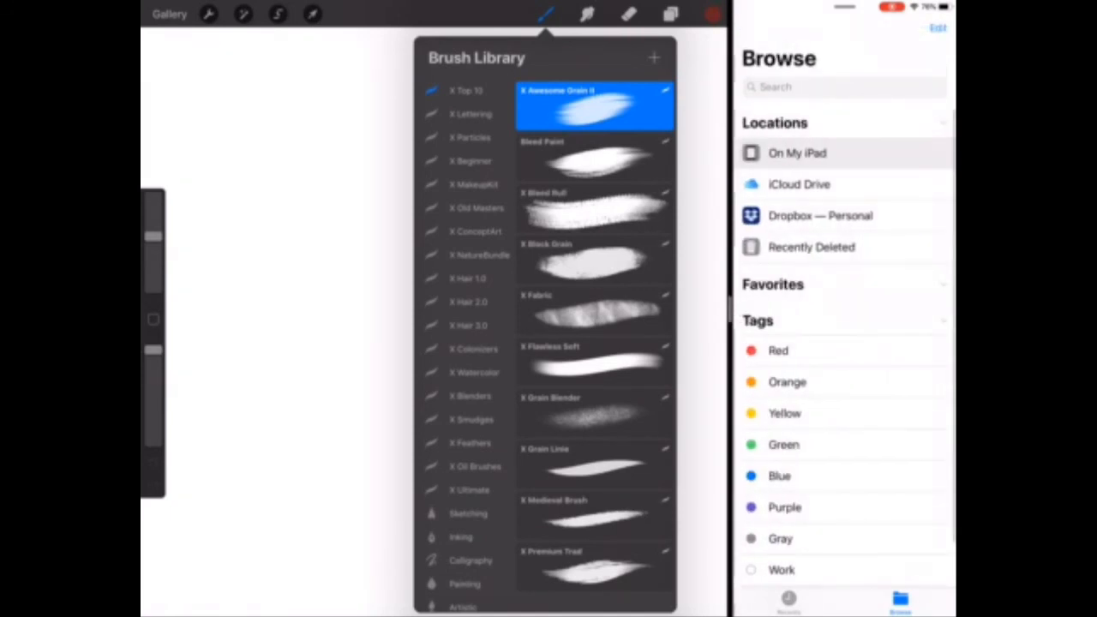
{"action": "left_click", "coordinate": [797, 152]}
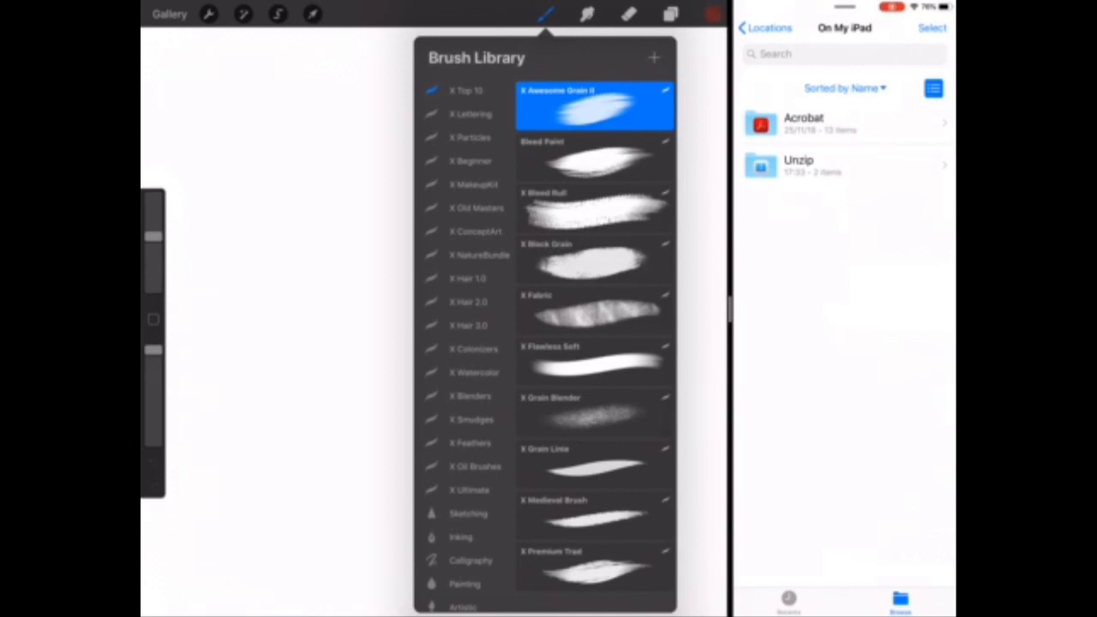
{"action": "left_click", "coordinate": [799, 164]}
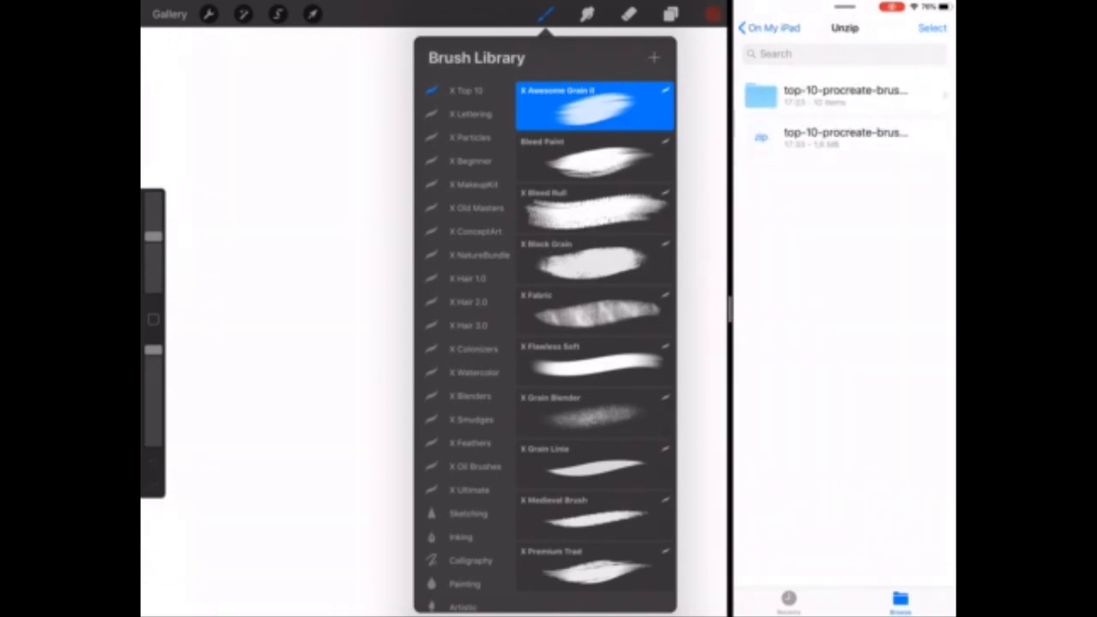